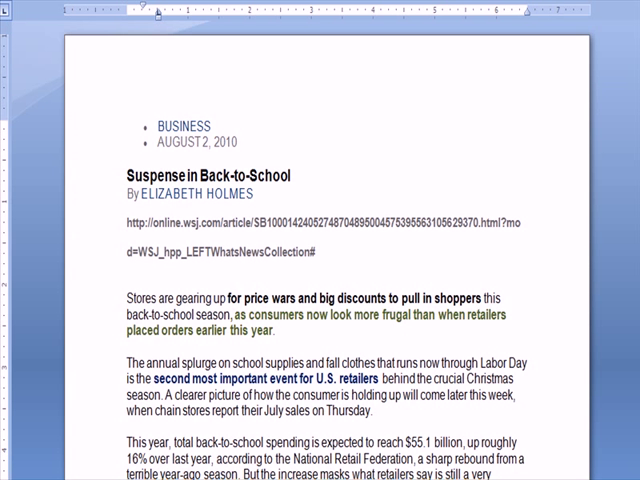
Step: Highlight the article passages on back-to-school wardrobes, spending diverted to electronics and the inventory glut
{"action": "scroll", "scroll_direction": "down", "scroll_amount": 3}
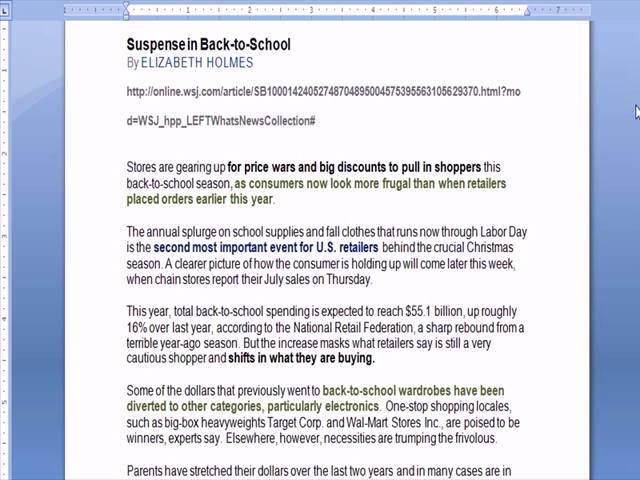
{"action": "scroll", "scroll_direction": "down", "scroll_amount": 3}
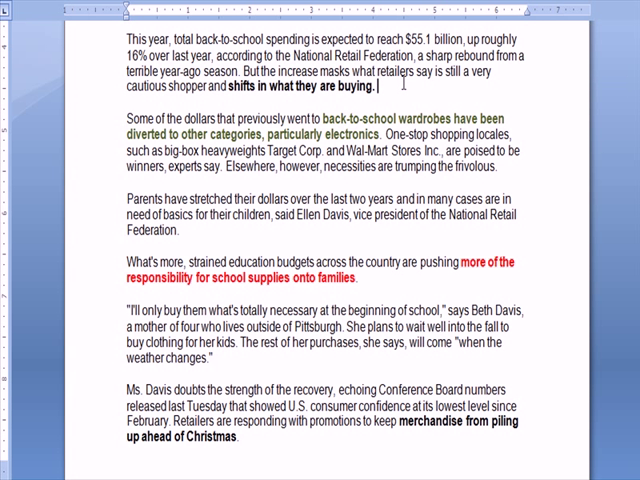
{"action": "double_click", "coordinate": [342, 117]}
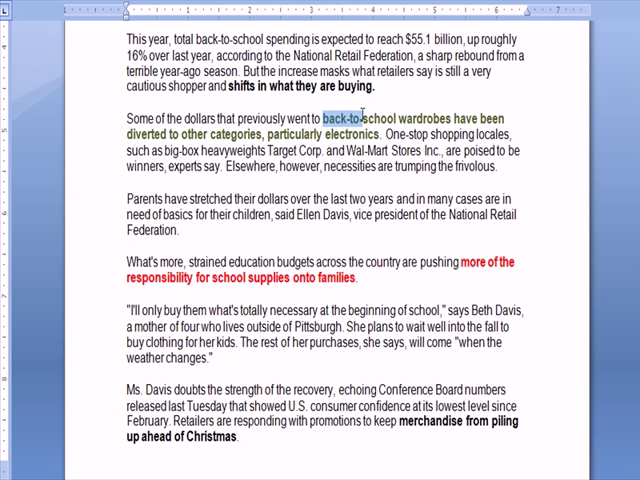
{"action": "left_click_drag", "start_coordinate": [362, 117], "coordinate": [388, 134]}
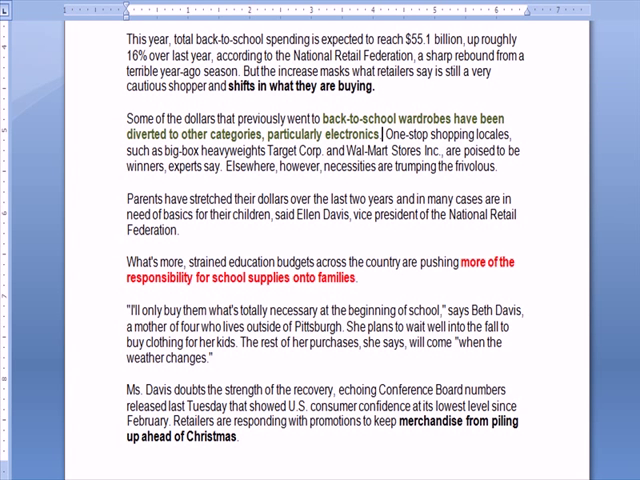
{"action": "scroll", "scroll_direction": "down", "scroll_amount": 3}
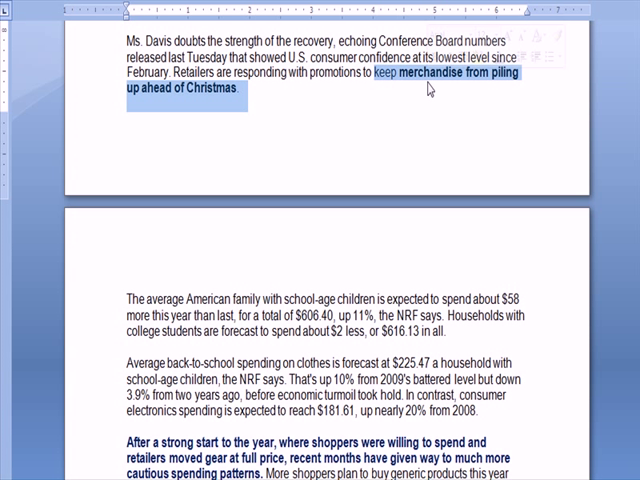
{"action": "mouse_move", "coordinate": [610, 197]}
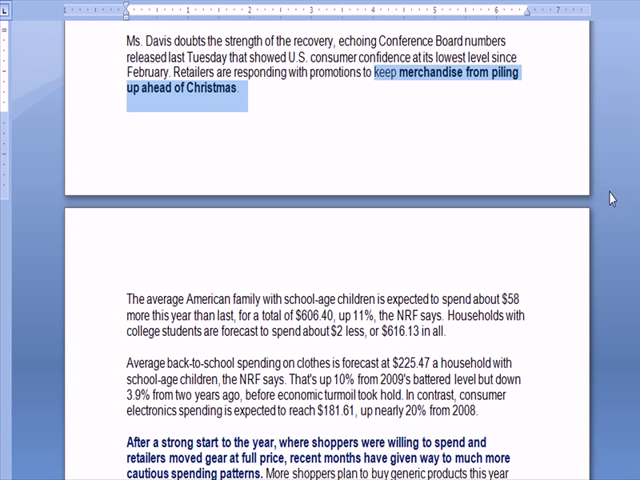
{"action": "scroll", "scroll_direction": "down", "scroll_amount": 3}
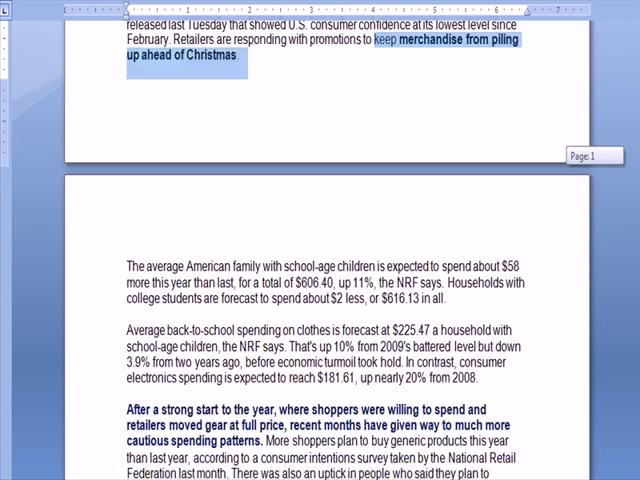
{"action": "scroll", "scroll_direction": "down", "scroll_amount": 3}
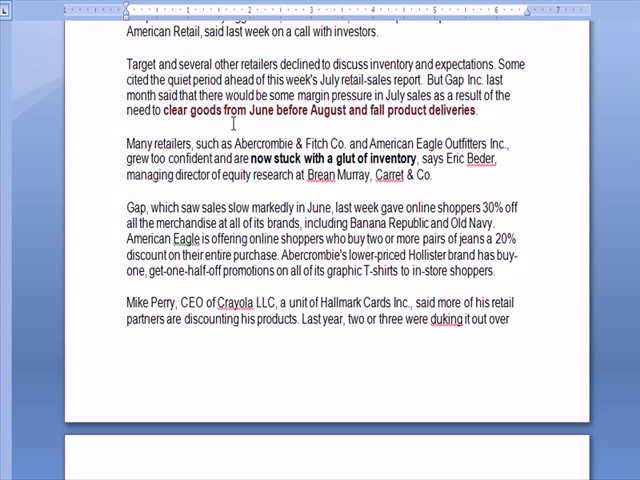
{"action": "left_click_drag", "start_coordinate": [248, 112], "coordinate": [348, 112]}
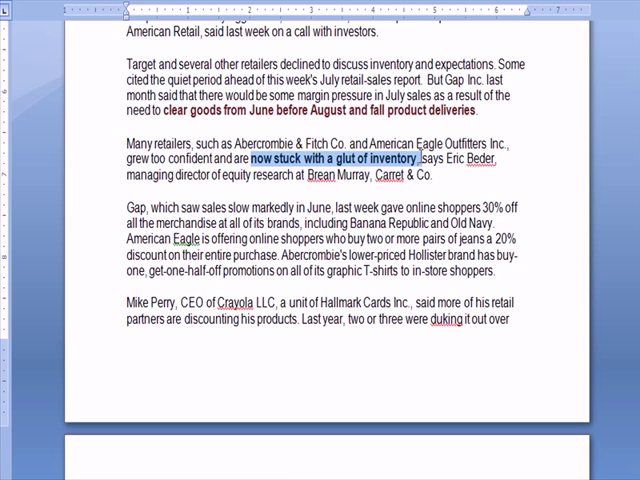
{"action": "scroll", "scroll_direction": "down", "scroll_amount": 3}
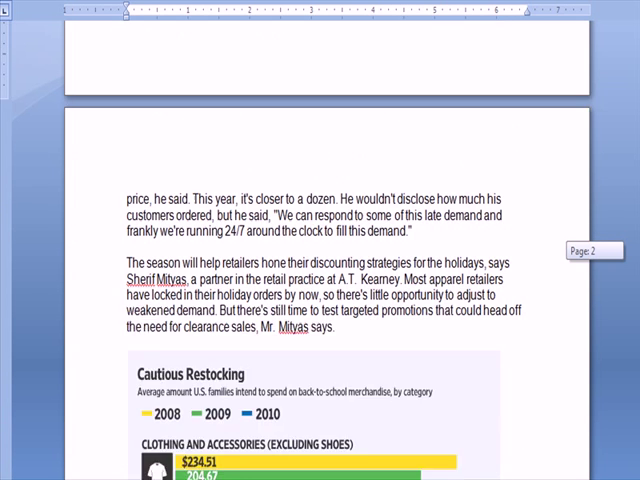
{"action": "scroll", "scroll_direction": "down", "scroll_amount": 3}
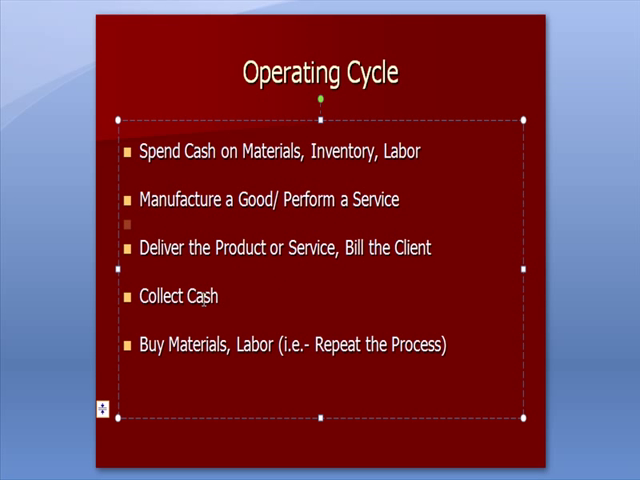
Step: Point out the Collect Cash step and review the July sales collected in August and September formulas
{"action": "double_click", "coordinate": [175, 296]}
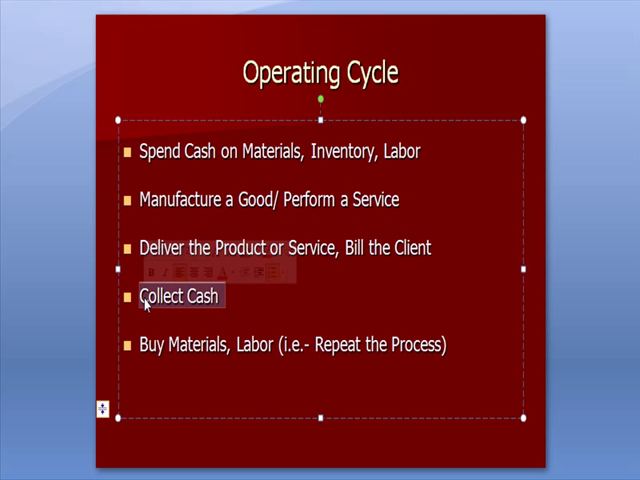
{"action": "double_click", "coordinate": [390, 348]}
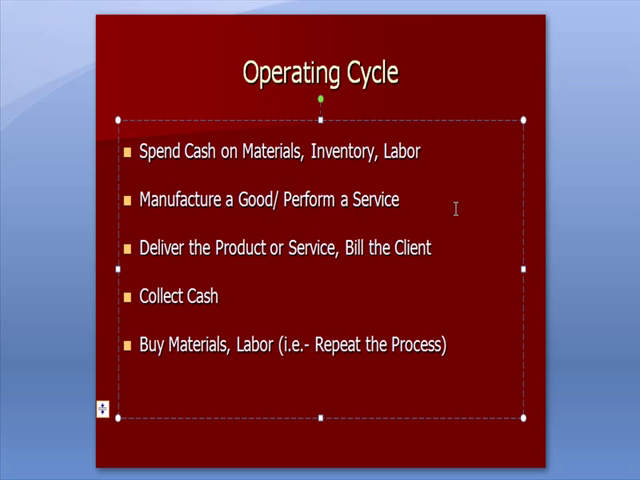
{"action": "left_click", "coordinate": [398, 199]}
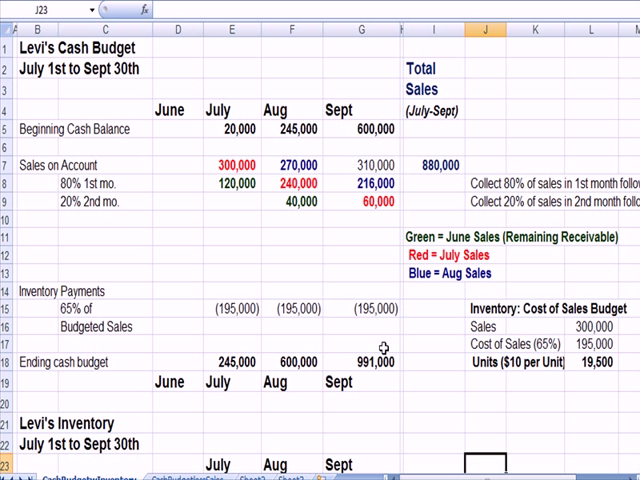
{"action": "mouse_move", "coordinate": [380, 348]}
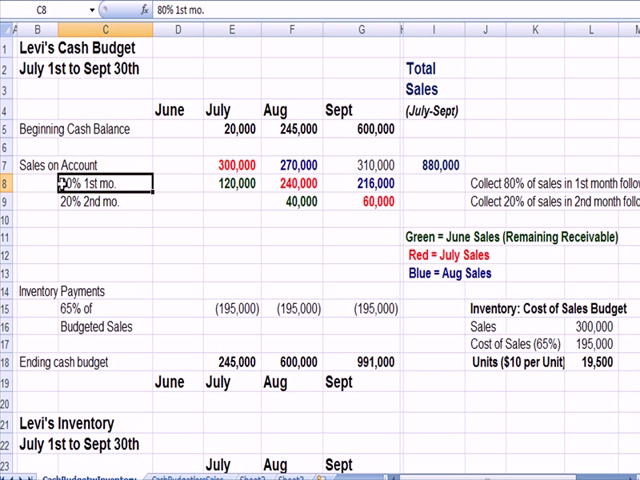
{"action": "left_click", "coordinate": [100, 197]}
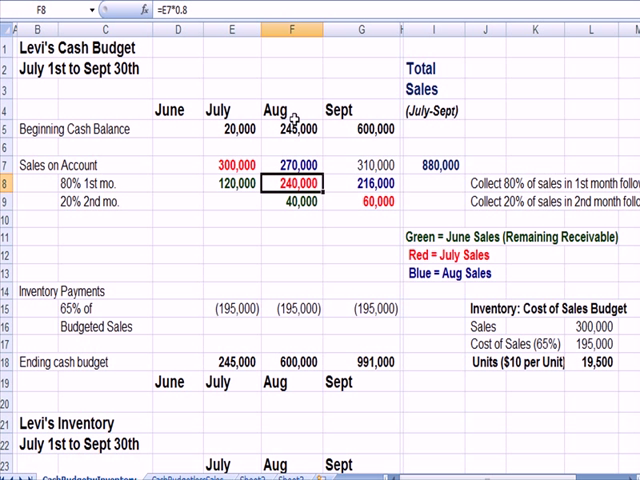
{"action": "left_click", "coordinate": [366, 205]}
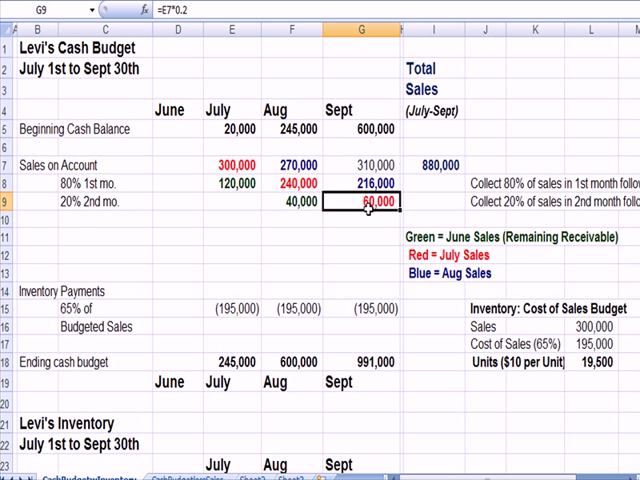
{"action": "left_click", "coordinate": [357, 111]}
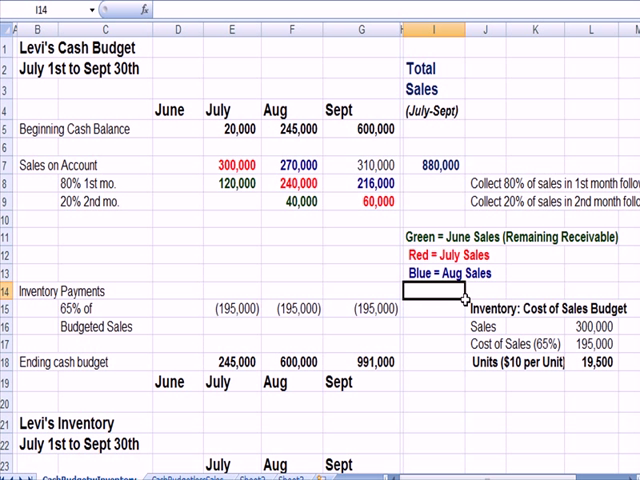
Step: Review the 65% cost of sales on 300,000 sales, units conversion, inventory payments and July ending cash total
{"action": "left_click", "coordinate": [587, 327]}
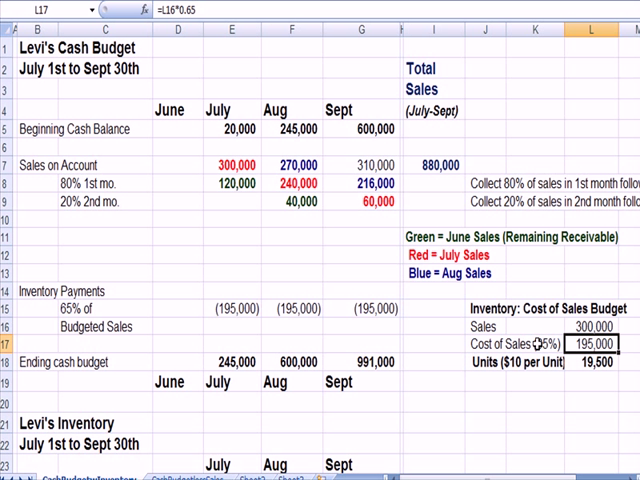
{"action": "left_click", "coordinate": [580, 327]}
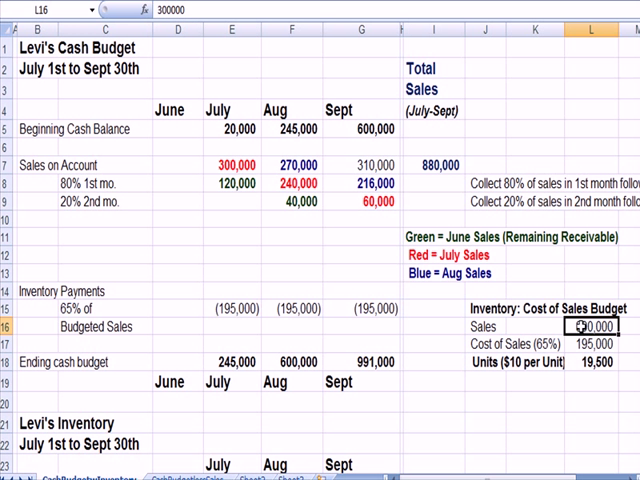
{"action": "left_click", "coordinate": [584, 341]}
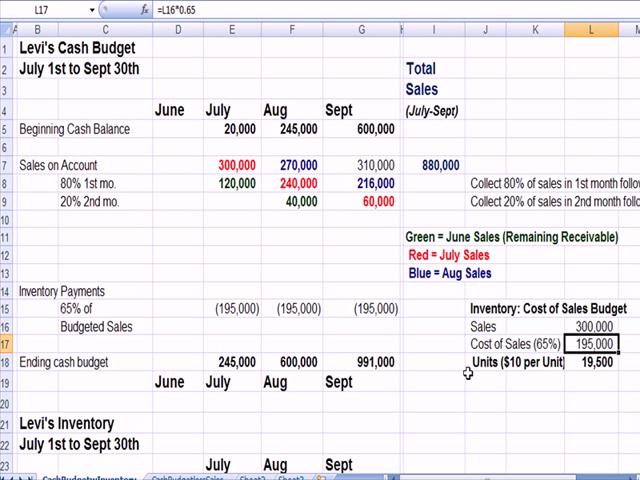
{"action": "left_click", "coordinate": [487, 359]}
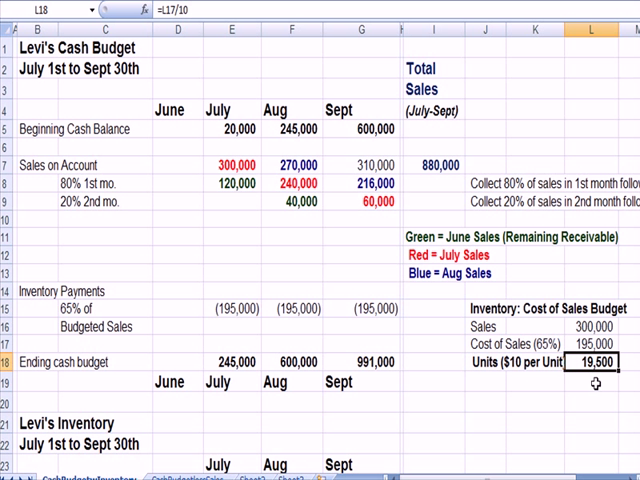
{"action": "left_click", "coordinate": [588, 327]}
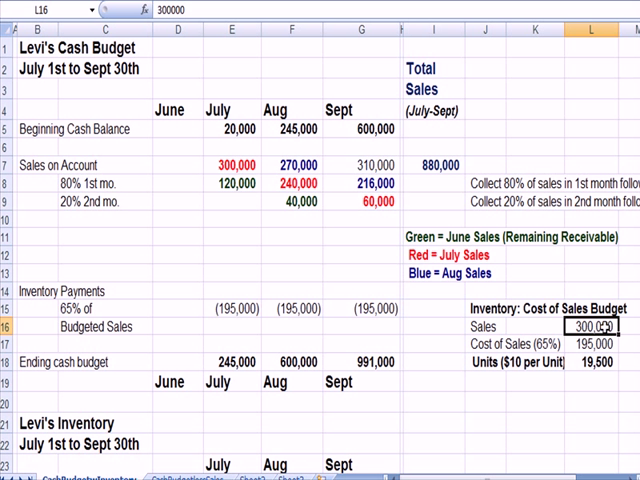
{"action": "left_click", "coordinate": [587, 342]}
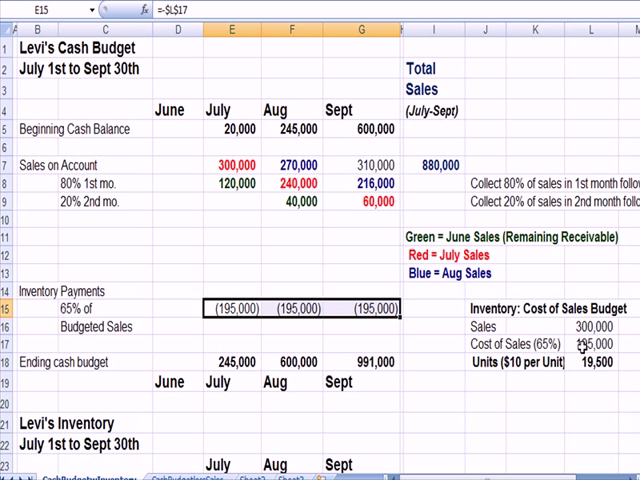
{"action": "left_click", "coordinate": [575, 343]}
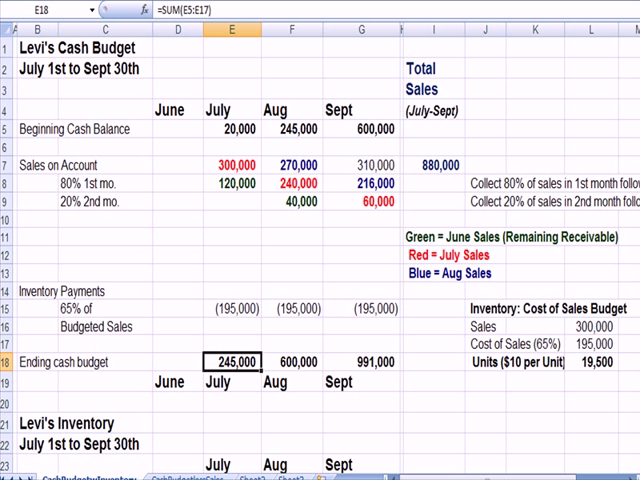
{"action": "double_click", "coordinate": [235, 361]}
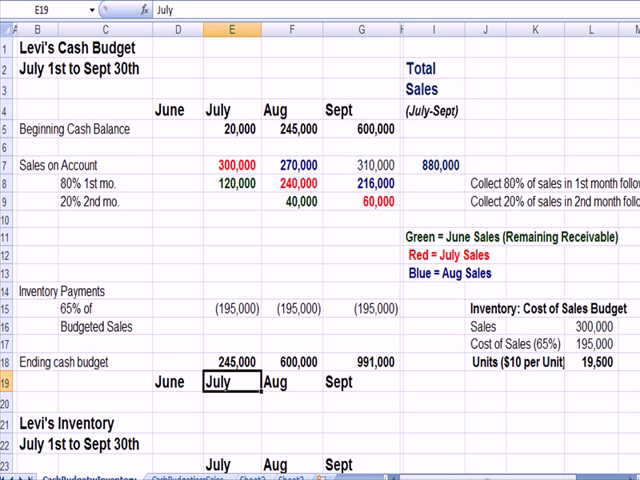
Step: Inspect the July beginning inventory, purchases, cost of sales and August ending inventory formulas
{"action": "scroll", "scroll_direction": "down", "scroll_amount": 3}
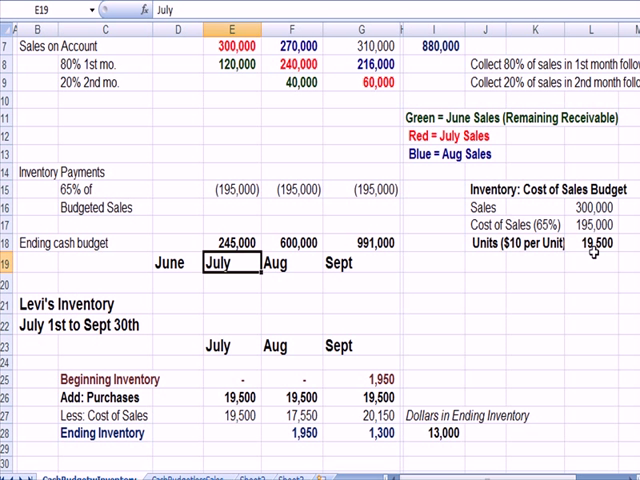
{"action": "left_click", "coordinate": [582, 240]}
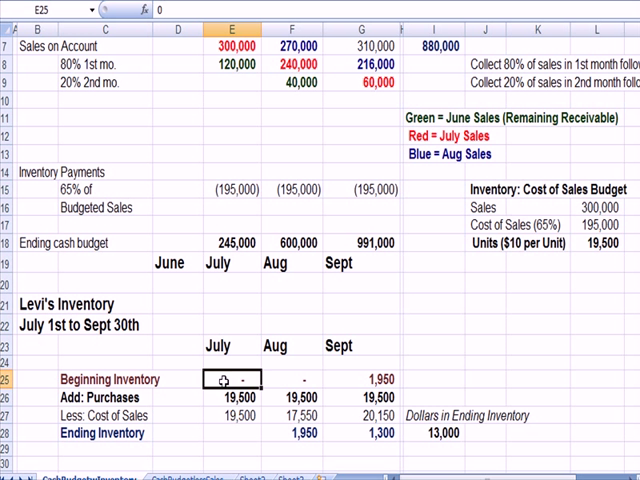
{"action": "left_click", "coordinate": [228, 393]}
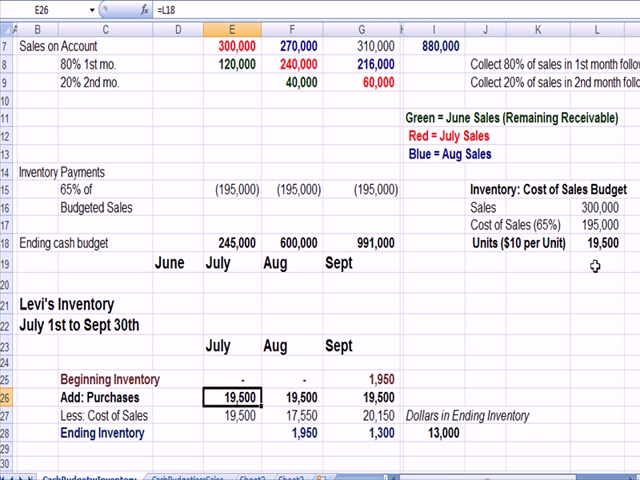
{"action": "left_click", "coordinate": [596, 243]}
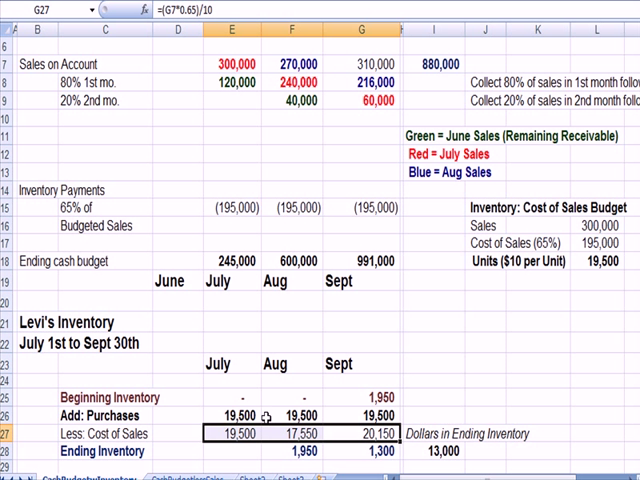
{"action": "mouse_move", "coordinate": [312, 398]}
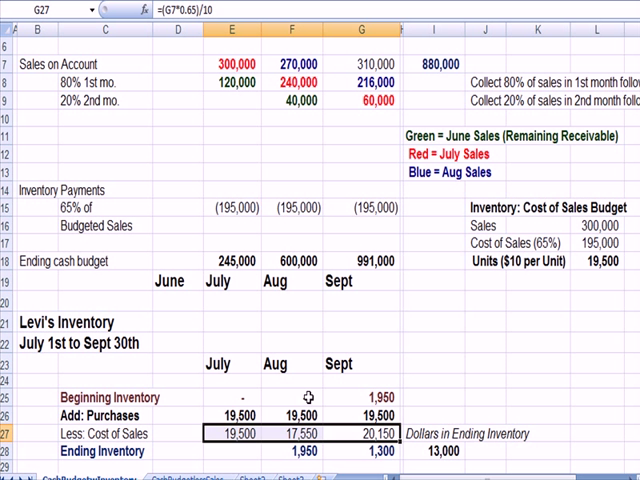
{"action": "left_click", "coordinate": [291, 397]}
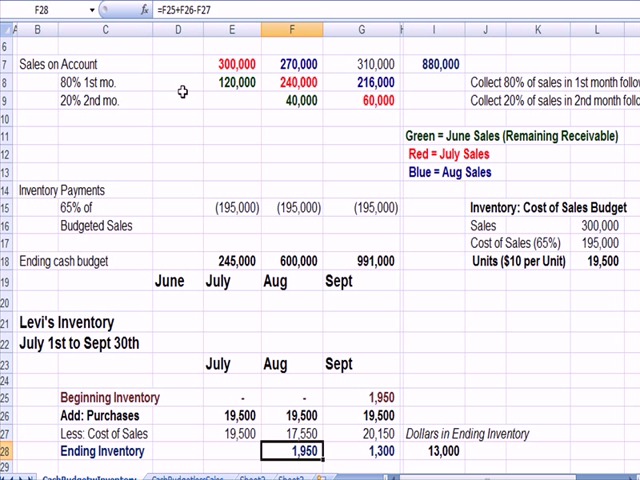
{"action": "double_click", "coordinate": [305, 451]}
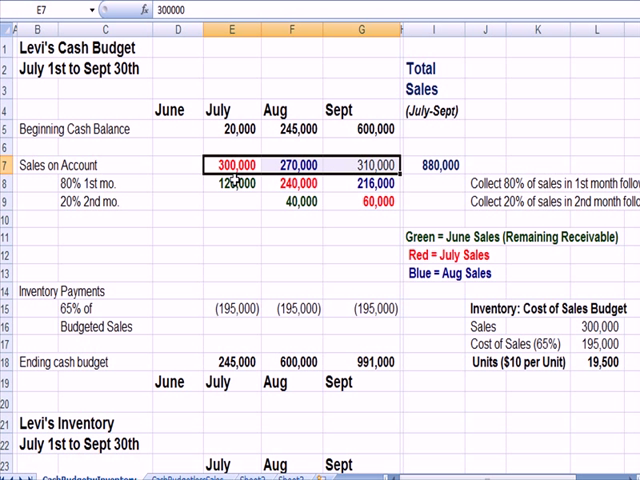
Step: Recheck the monthly collections, cost of sales figures, units label and dollars-in-ending-inventory formula (units times ten)
{"action": "left_click", "coordinate": [236, 184]}
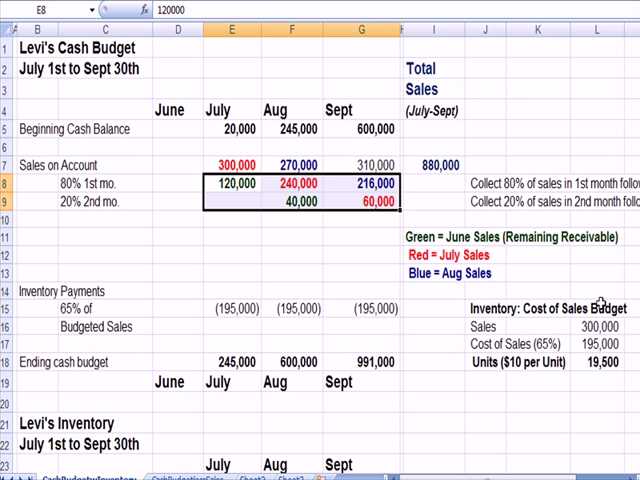
{"action": "left_click", "coordinate": [598, 326]}
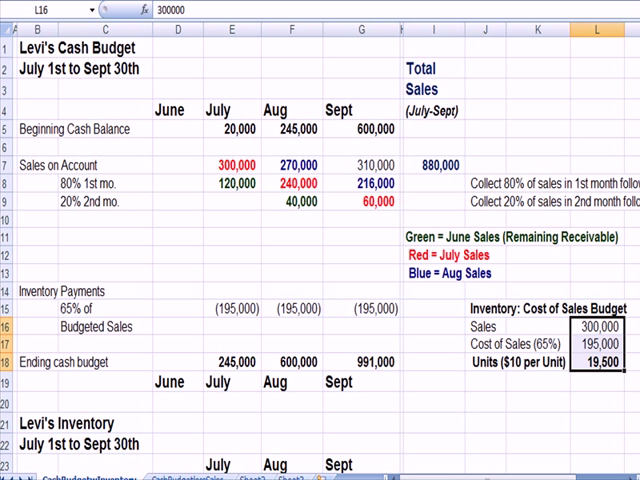
{"action": "scroll", "scroll_direction": "down", "scroll_amount": 3}
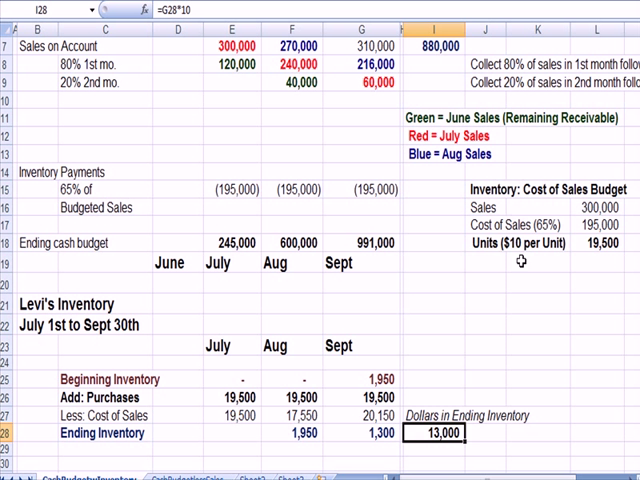
{"action": "left_click", "coordinate": [490, 242]}
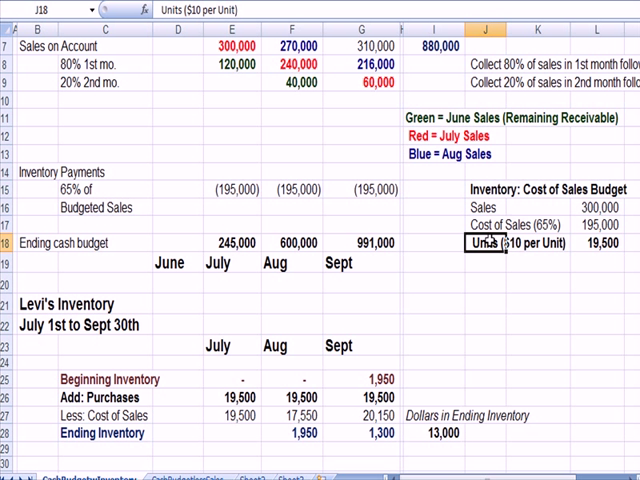
{"action": "left_click", "coordinate": [433, 432]}
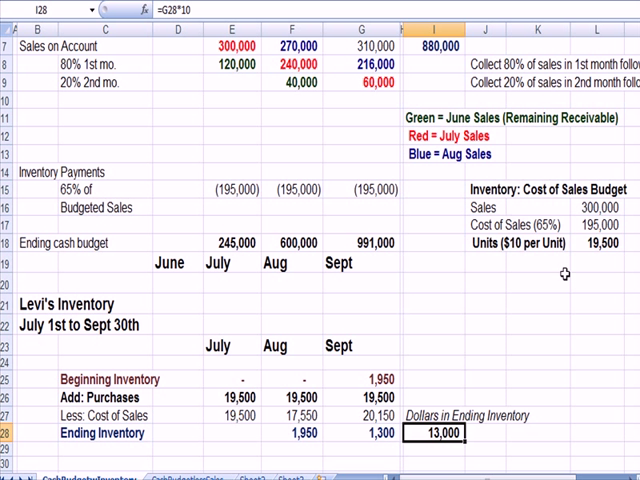
{"action": "mouse_move", "coordinate": [430, 447]}
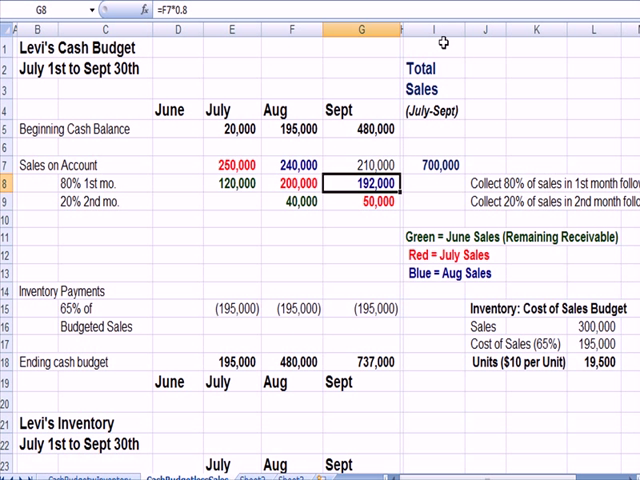
{"action": "mouse_move", "coordinate": [135, 188]}
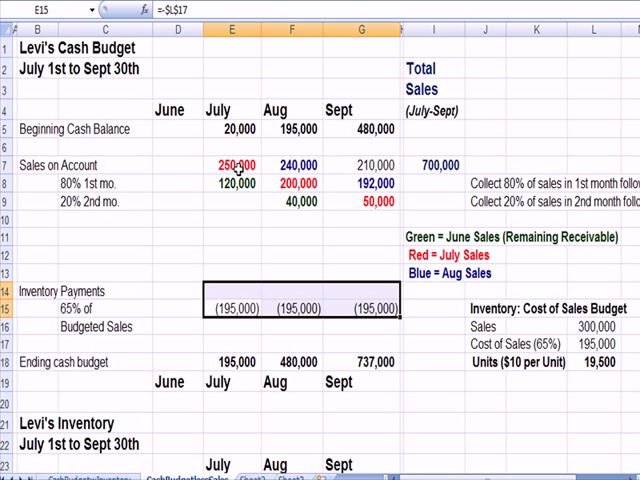
{"action": "left_click", "coordinate": [429, 164]}
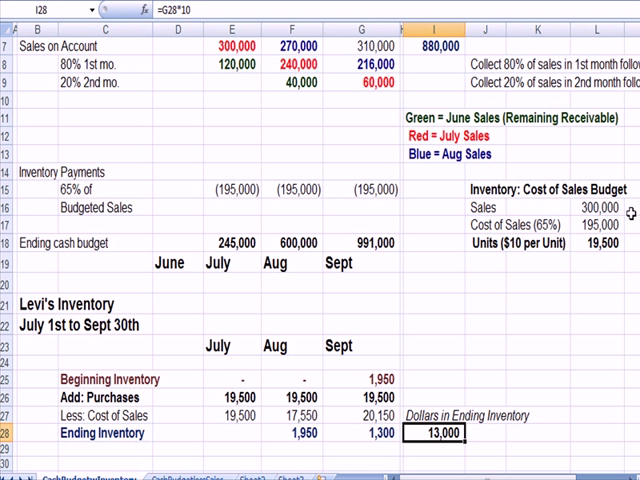
{"action": "scroll", "scroll_direction": "up", "scroll_amount": 3}
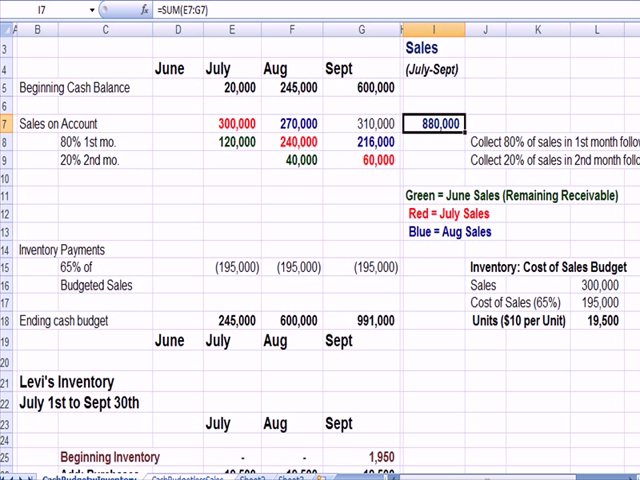
{"action": "mouse_move", "coordinate": [390, 318]}
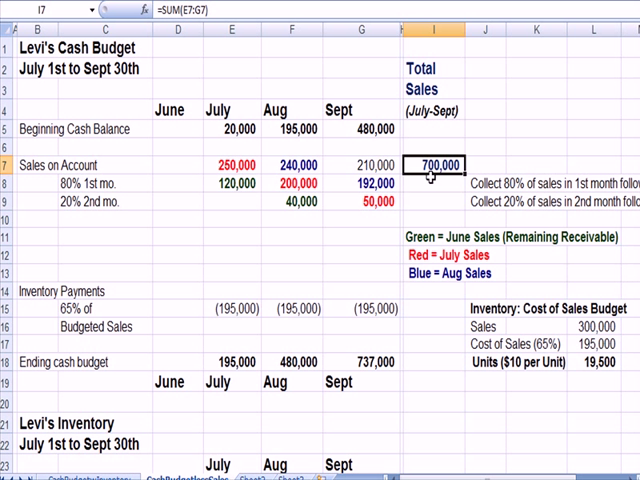
{"action": "mouse_move", "coordinate": [432, 180]}
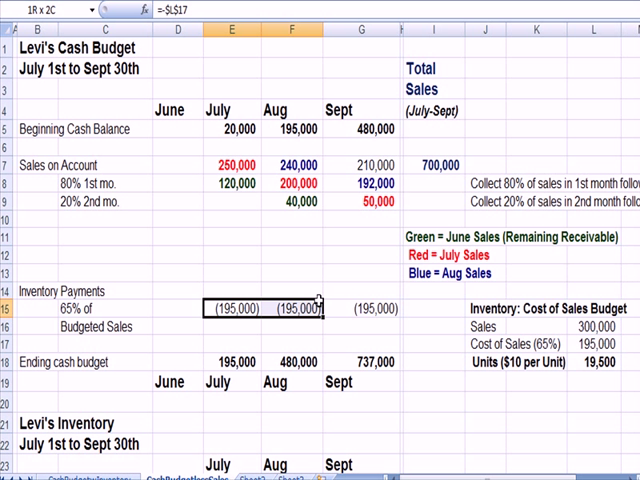
{"action": "left_click", "coordinate": [365, 309]}
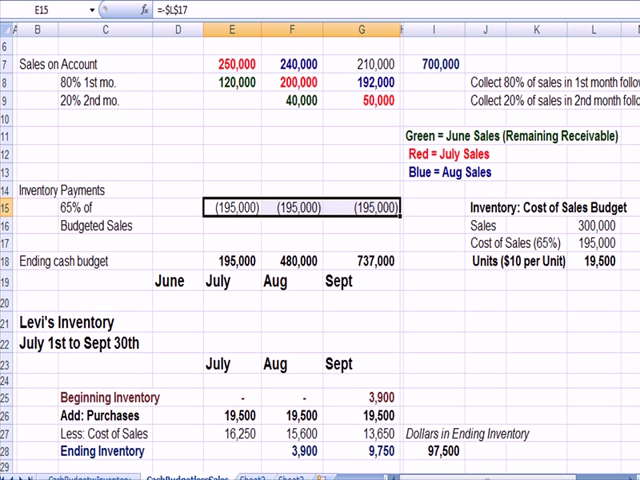
{"action": "mouse_move", "coordinate": [88, 467]}
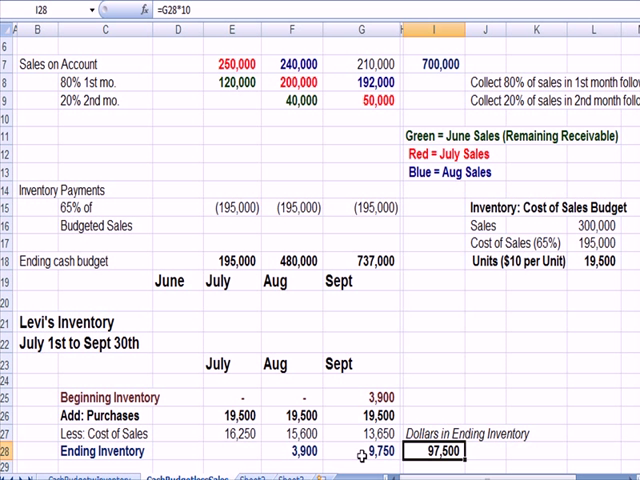
{"action": "left_click", "coordinate": [366, 451]}
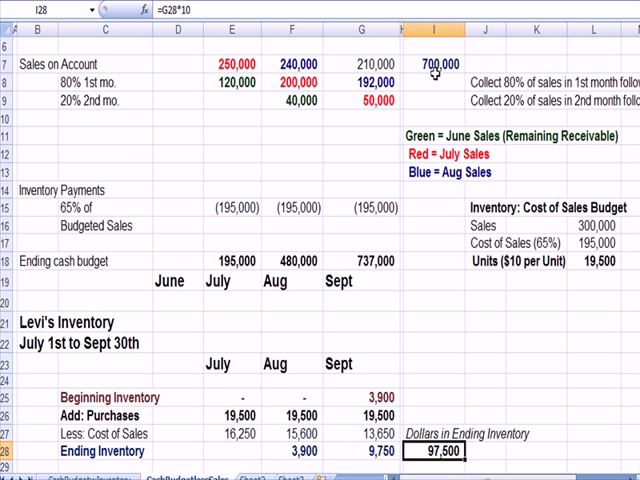
{"action": "left_click", "coordinate": [232, 207]}
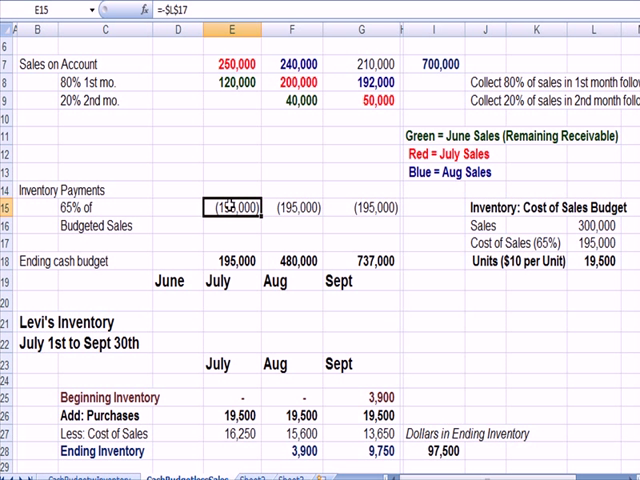
{"action": "left_click_drag", "start_coordinate": [237, 207], "coordinate": [370, 207]}
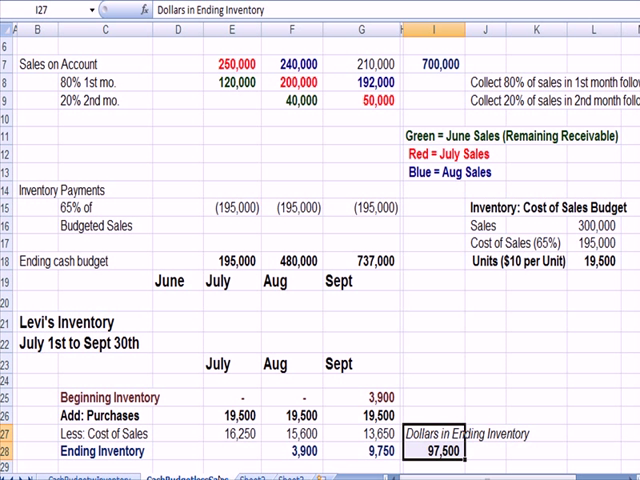
{"action": "mouse_move", "coordinate": [454, 433]}
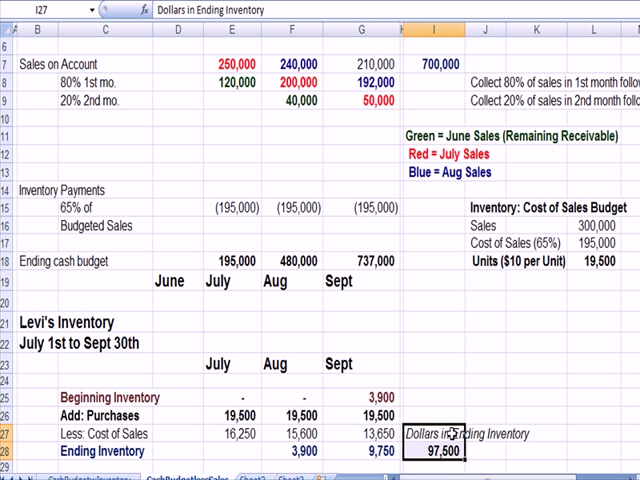